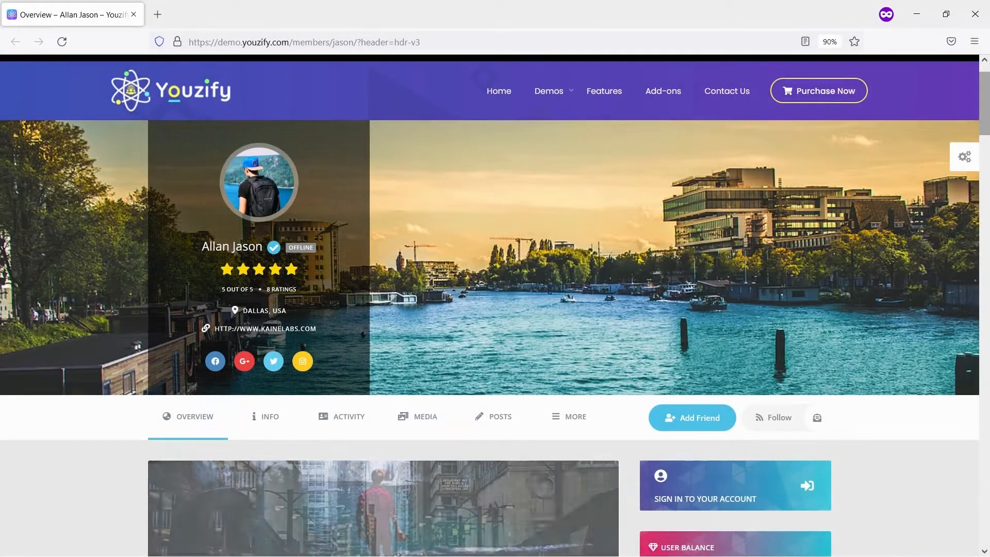
- Browse the Youzify demo profile overview, then view its Info page with Profile Info details
scroll("down", 3)
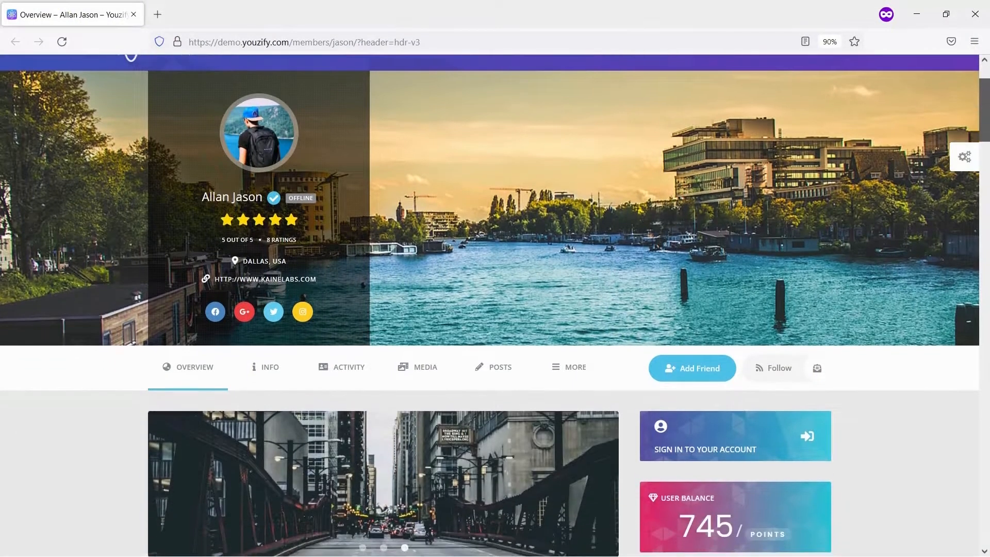
scroll("down", 3)
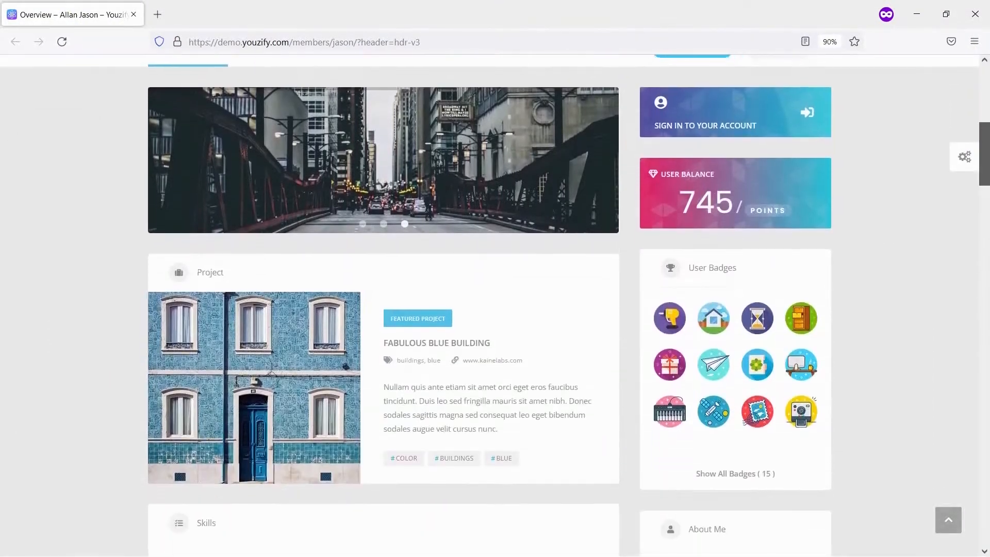
scroll("down", 3)
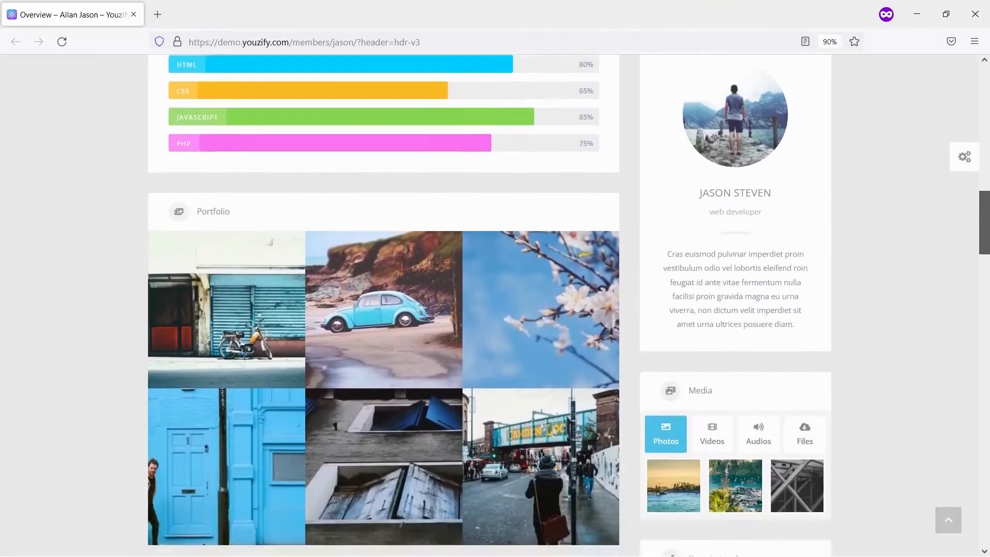
scroll("down", 3)
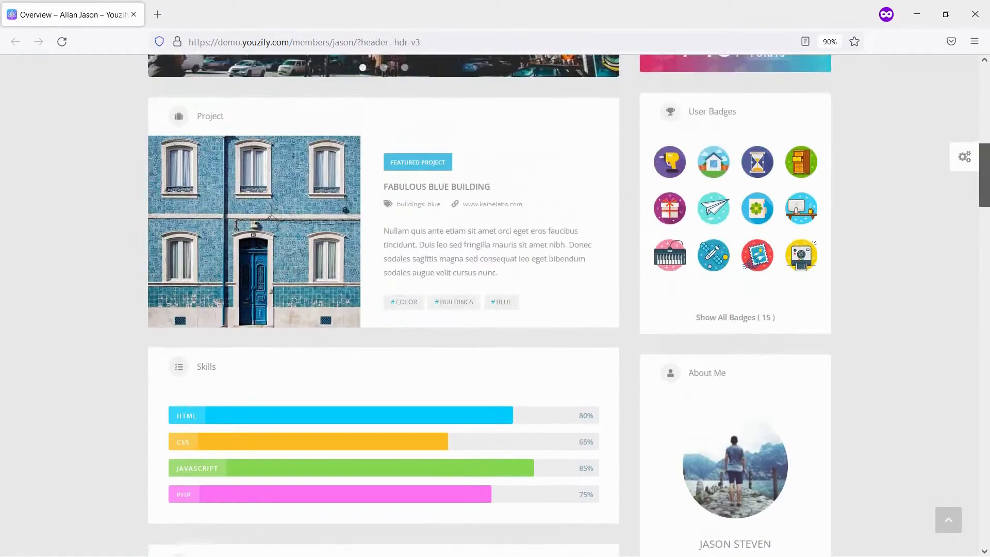
scroll("up", 3)
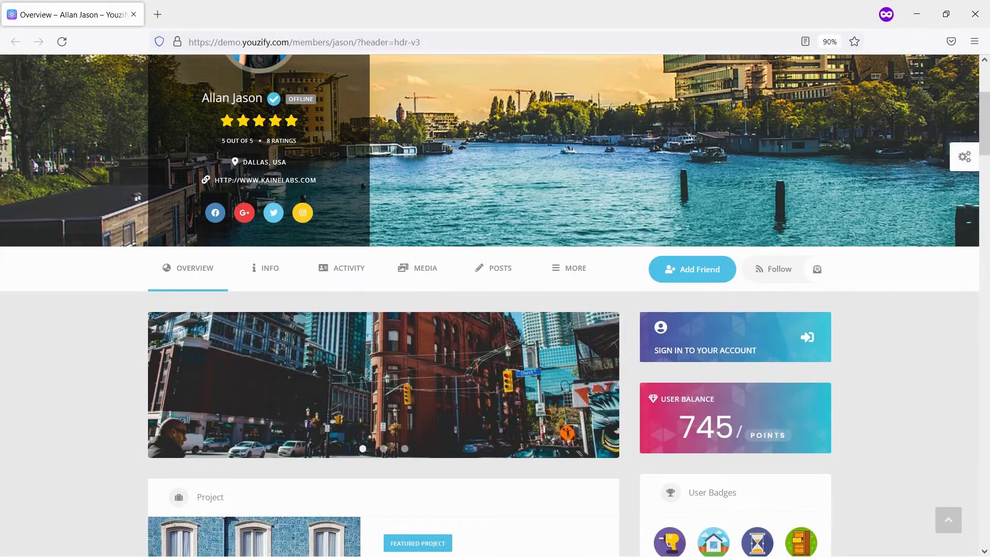
left_click(269, 267)
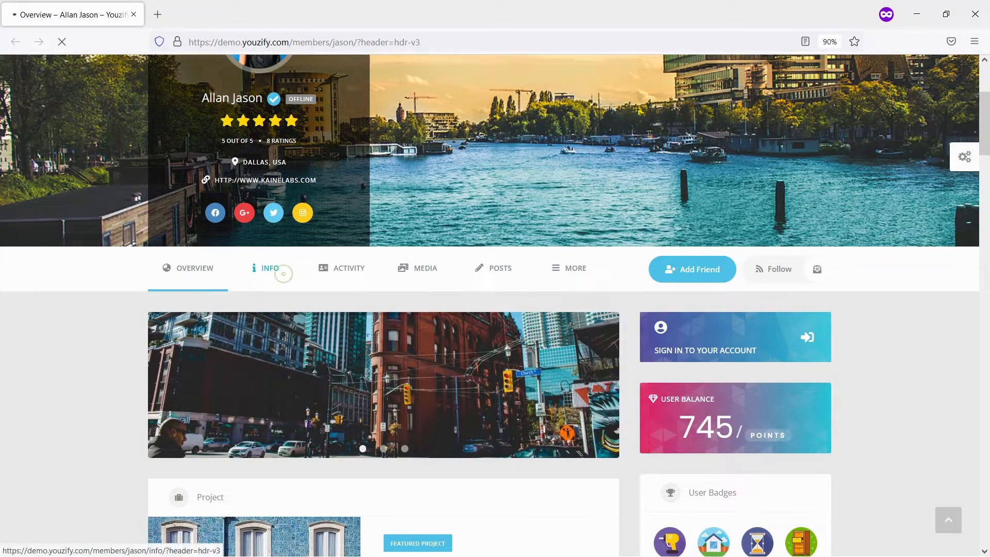
left_click(270, 268)
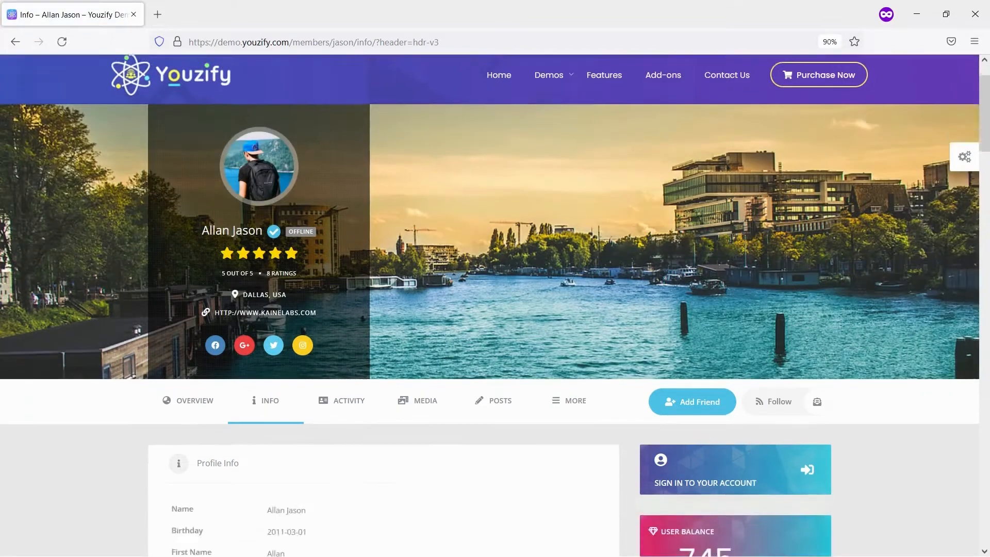
scroll("down", 3)
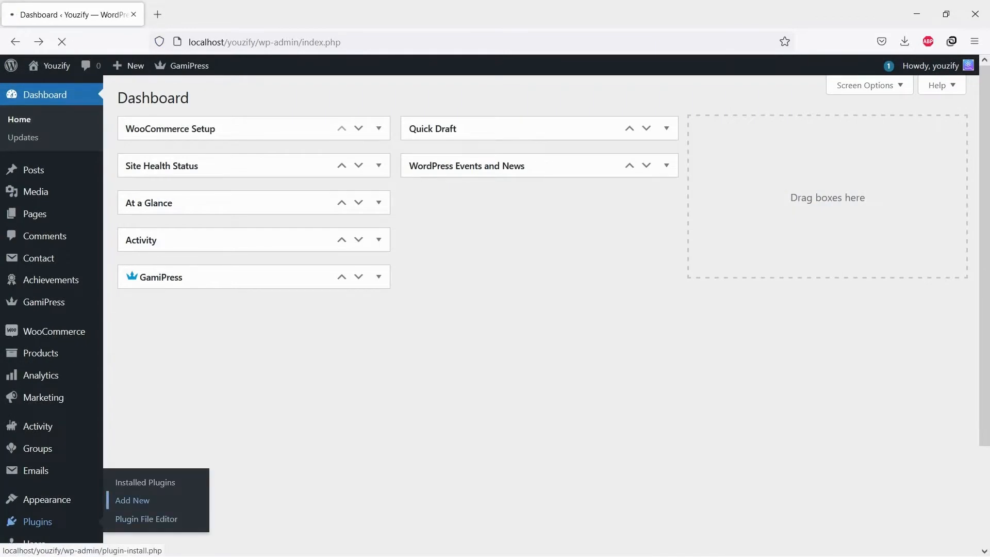
- Search Plugins > Add New for buddypress
left_click(132, 500)
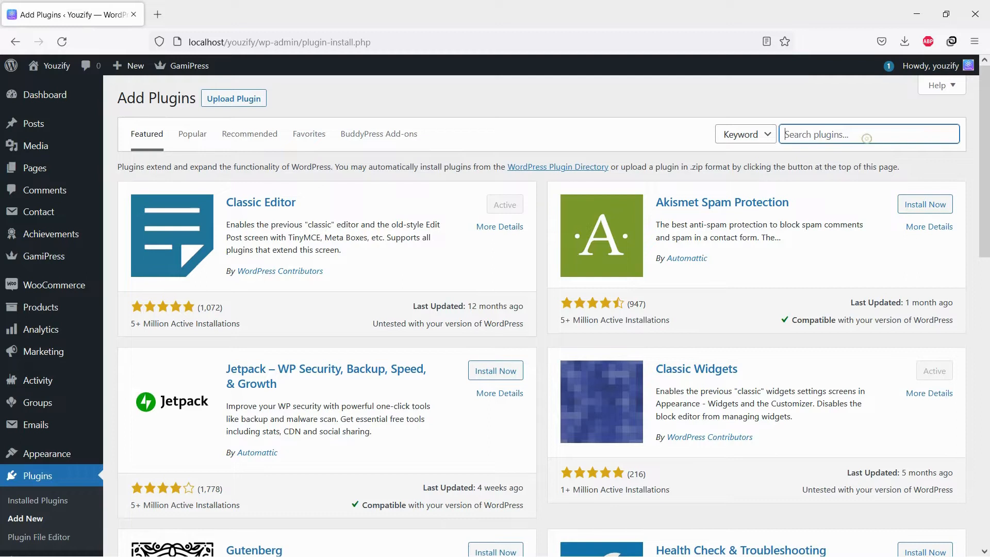
type("buddypress")
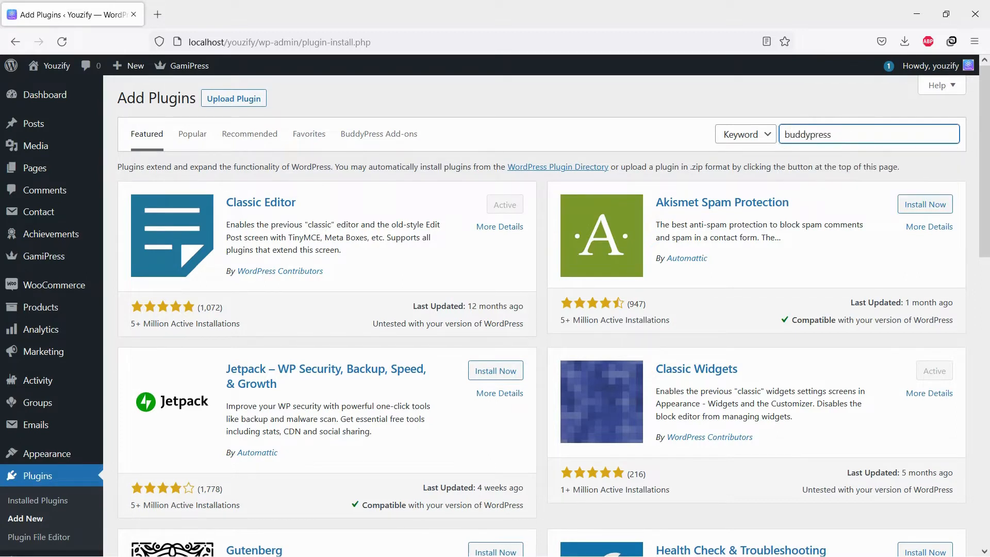
key("Return")
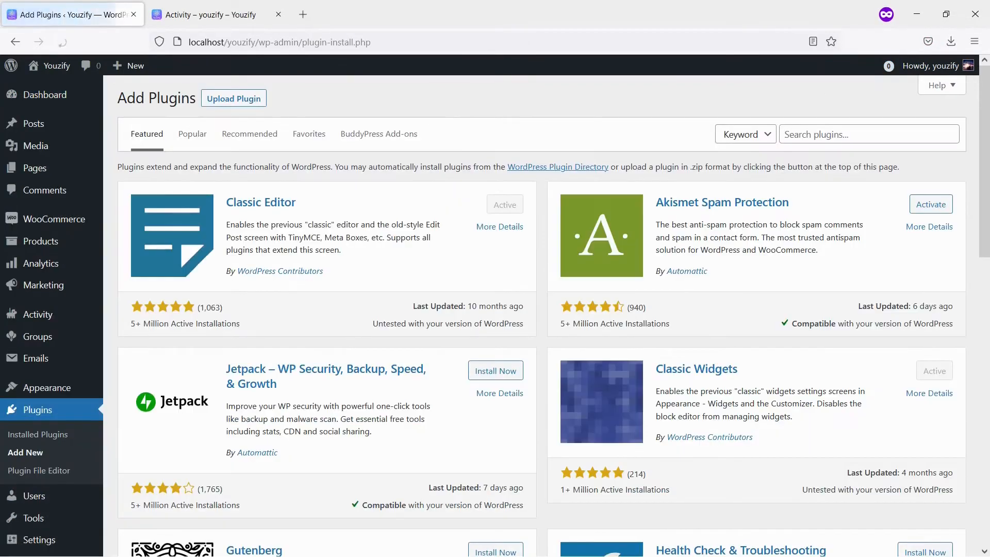
- Enter youzify as a new plugin search on the Add Plugins page
left_click(869, 134)
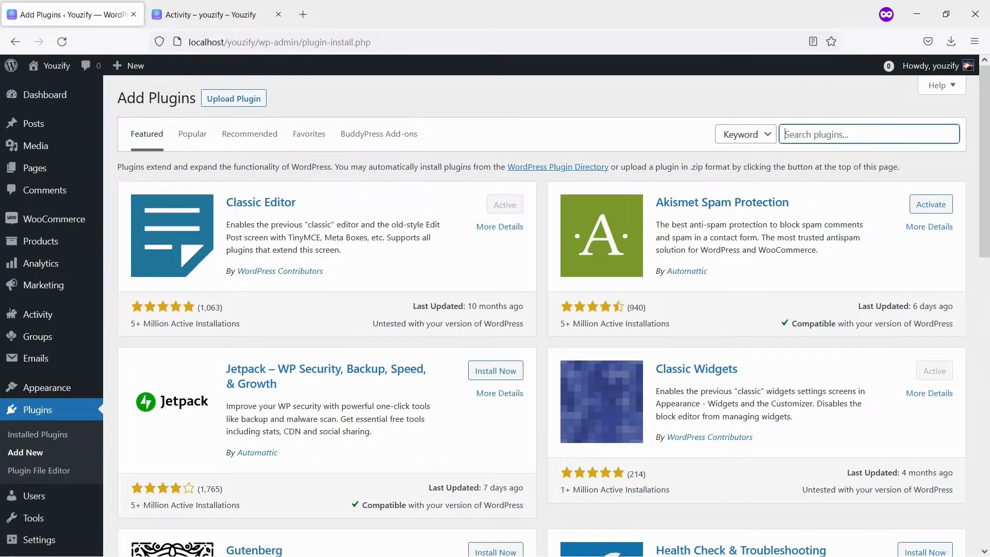
type("youzify")
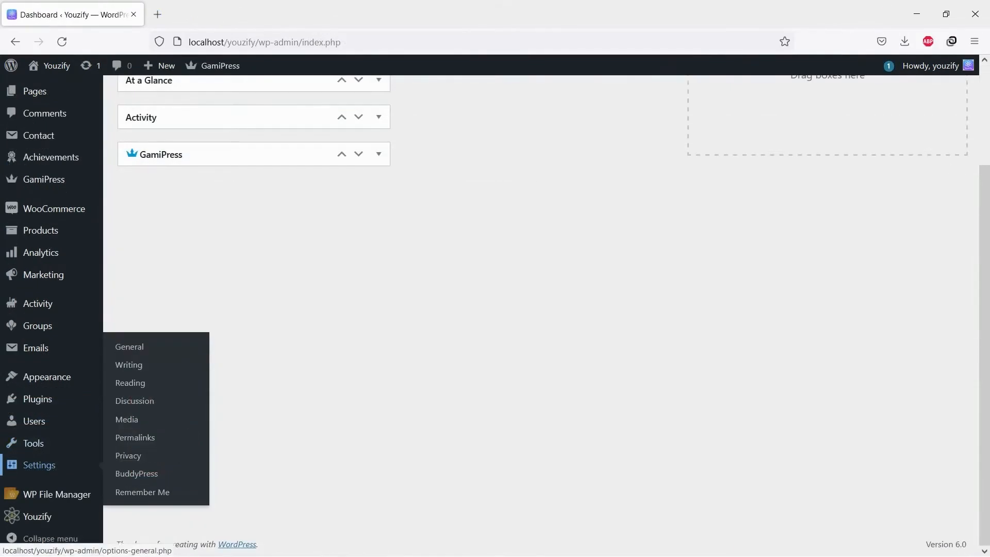
- Assign the Members page in BuddyPress Pages settings and save the page assignments
left_click(136, 473)
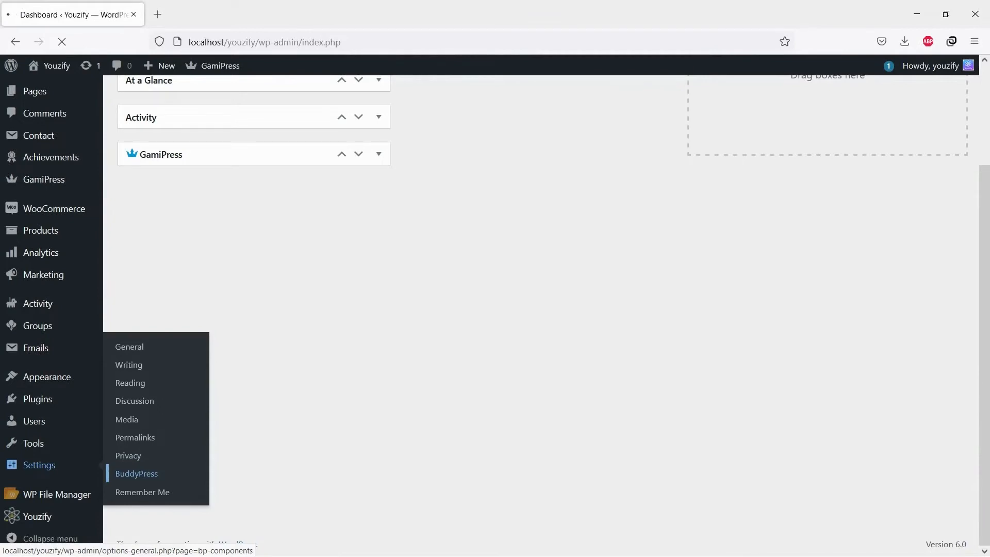
left_click(136, 473)
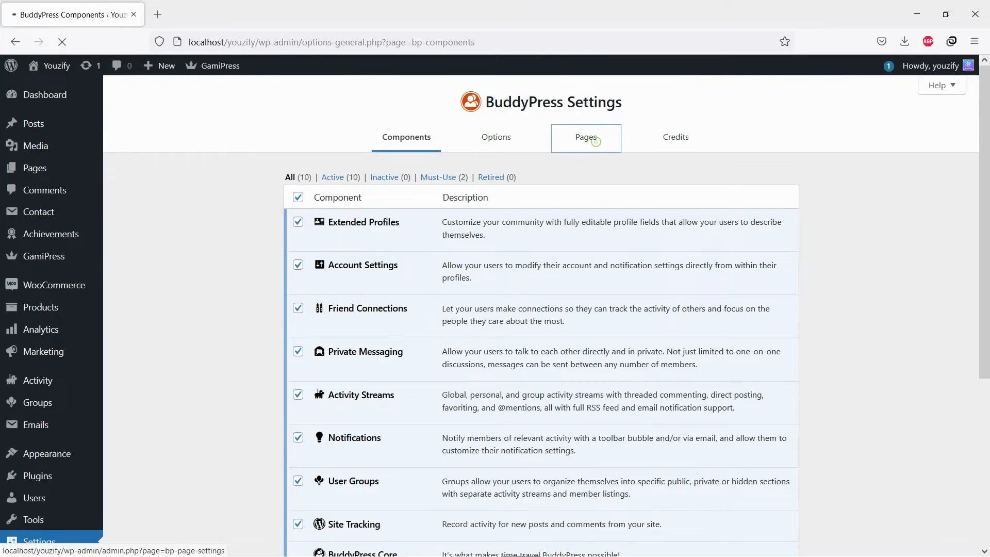
left_click(584, 137)
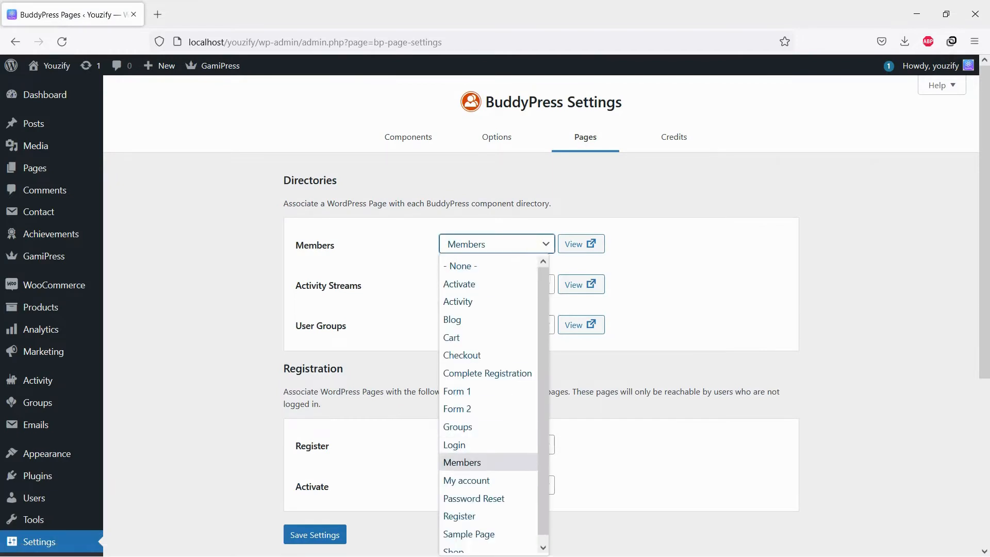
left_click(462, 462)
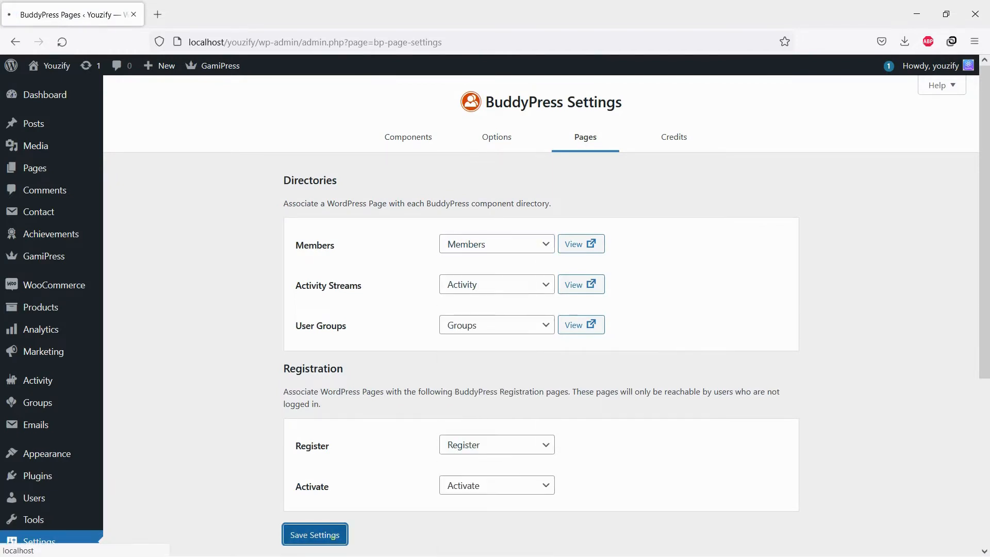
left_click(315, 534)
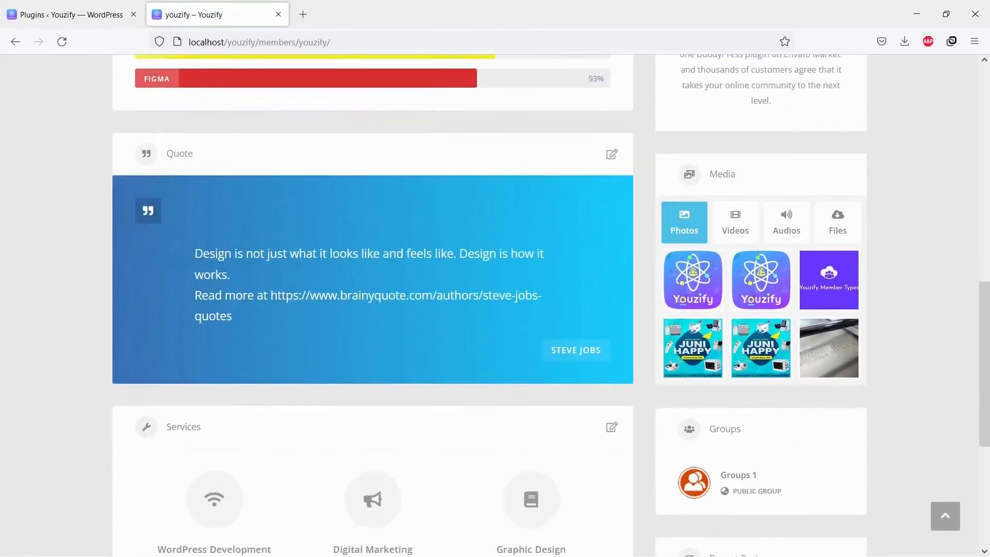
scroll("up", 3)
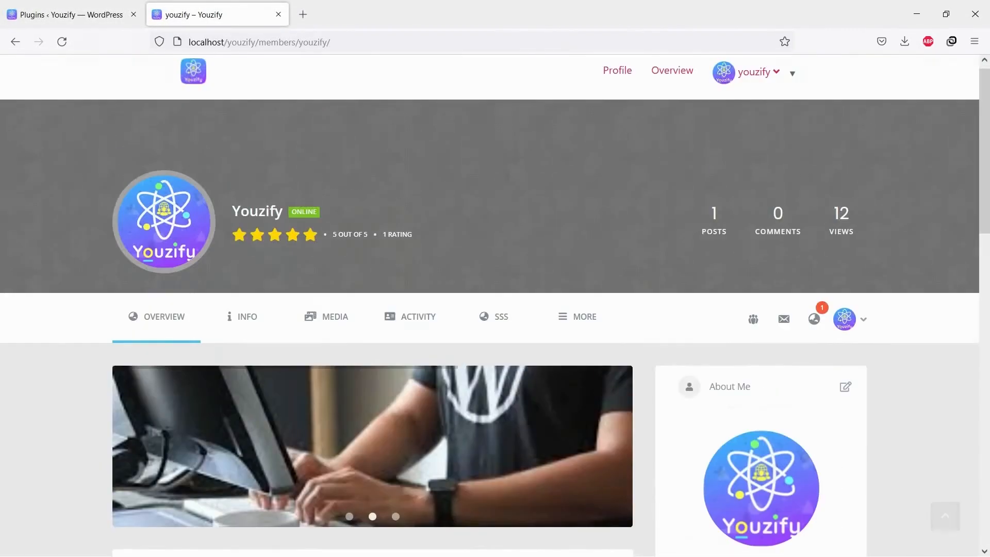
left_click(844, 317)
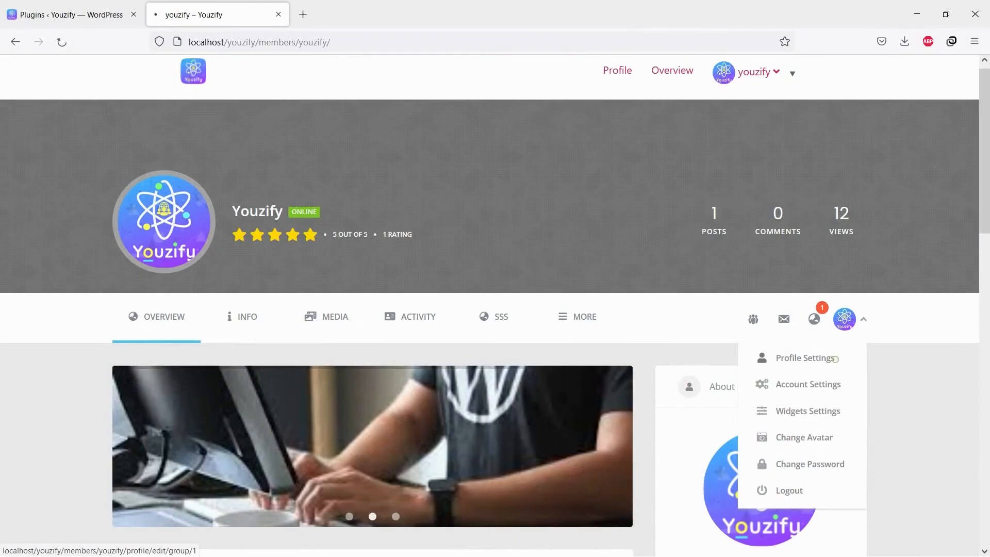
- Open Profile Settings and scroll through the Base fields, account and widget settings
left_click(808, 357)
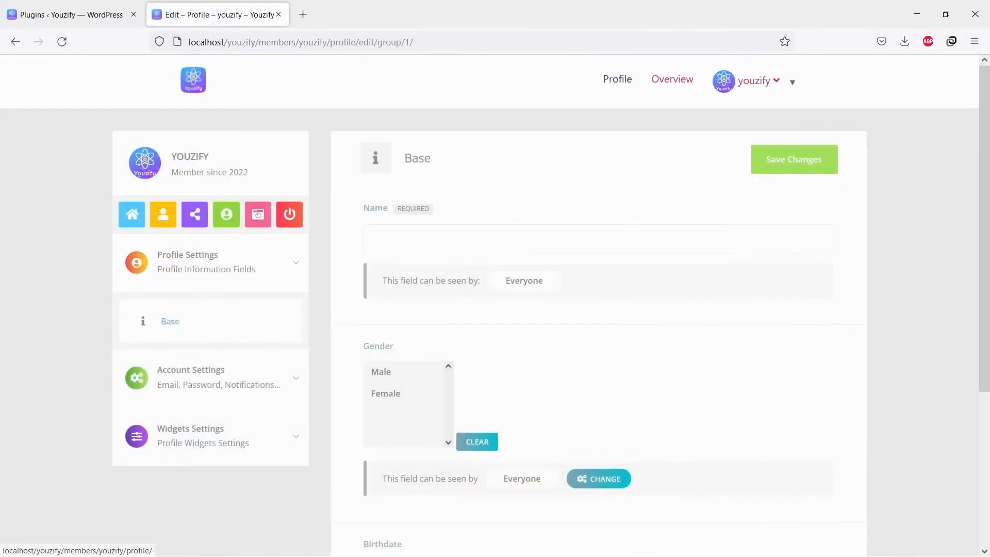
scroll("down", 3)
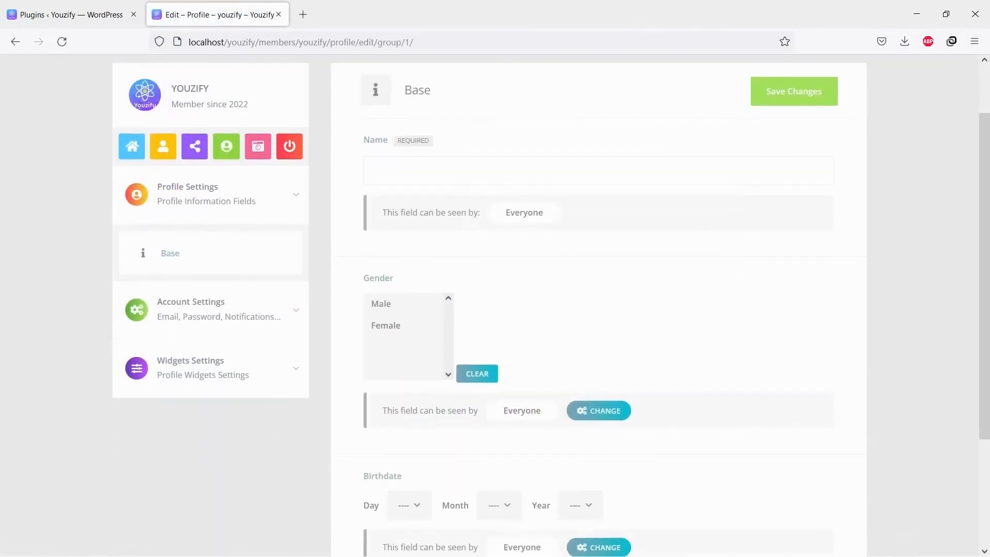
scroll("down", 3)
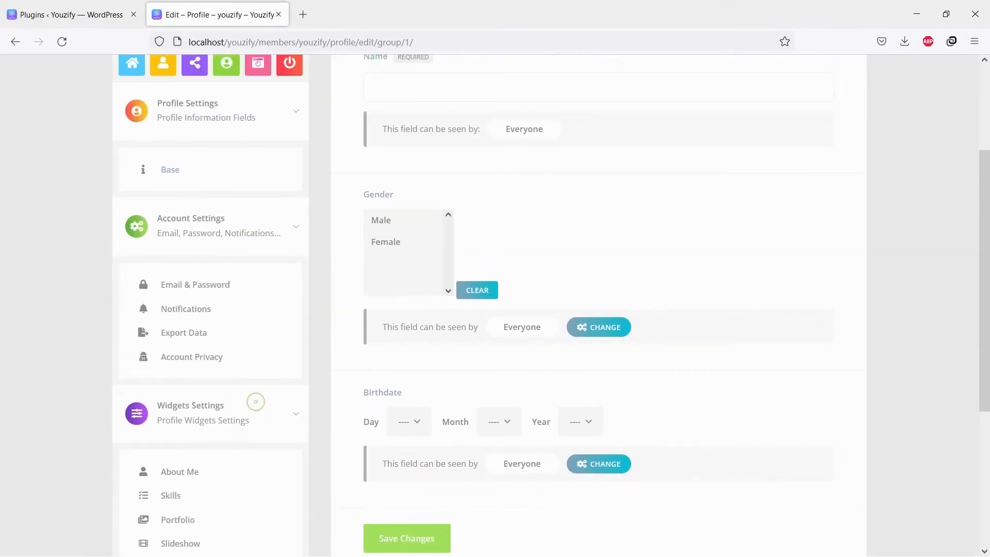
scroll("down", 3)
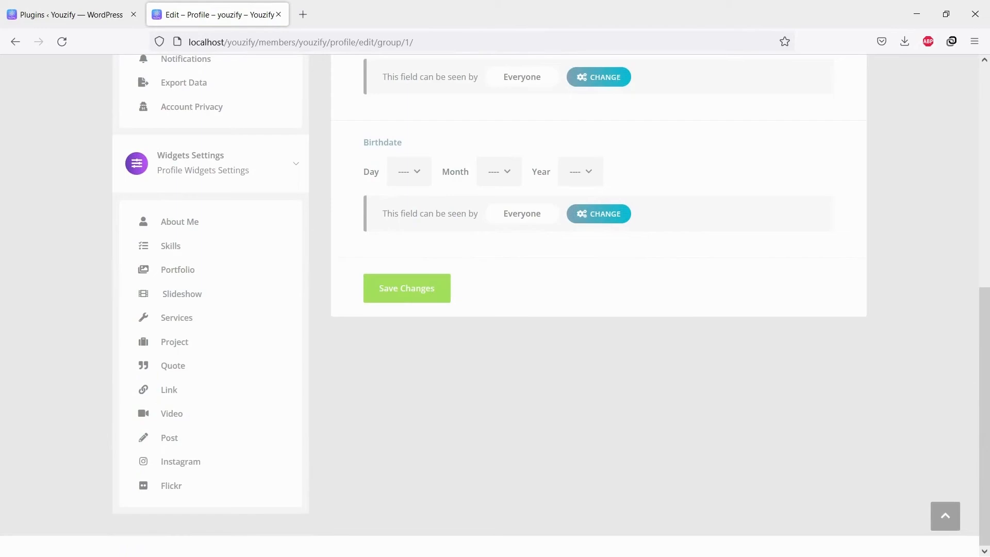